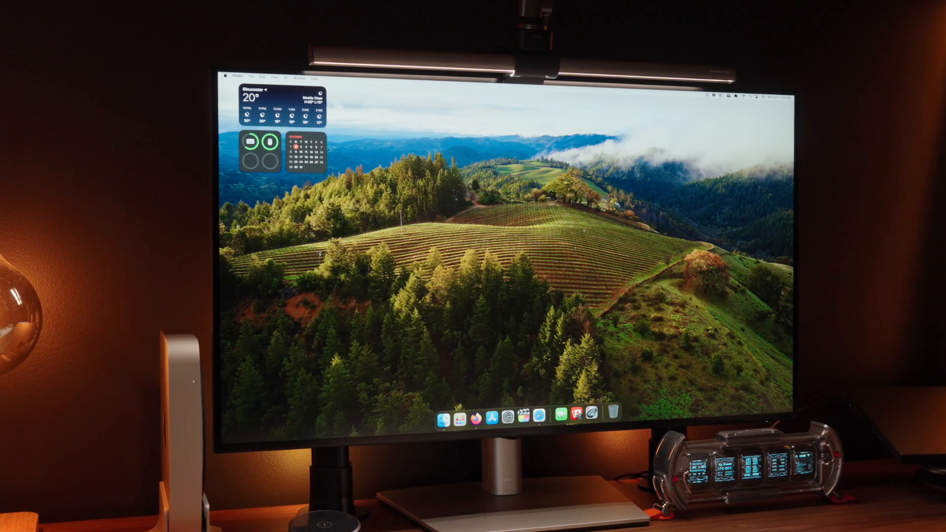
Unlock the Mac from the live city-aerial lock screen by entering the password, then reach the Apple menu.
{"action": "left_click", "coordinate": [443, 108]}
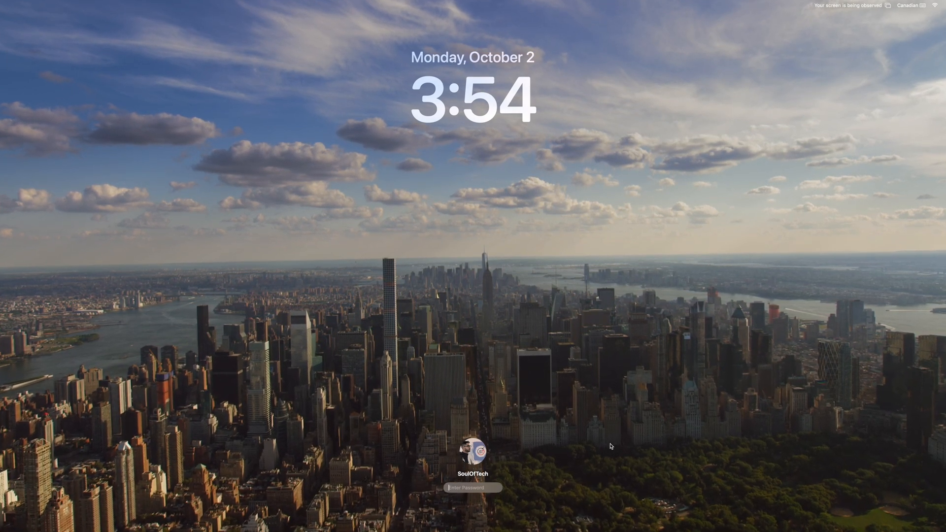
{"action": "type", "text": "password"}
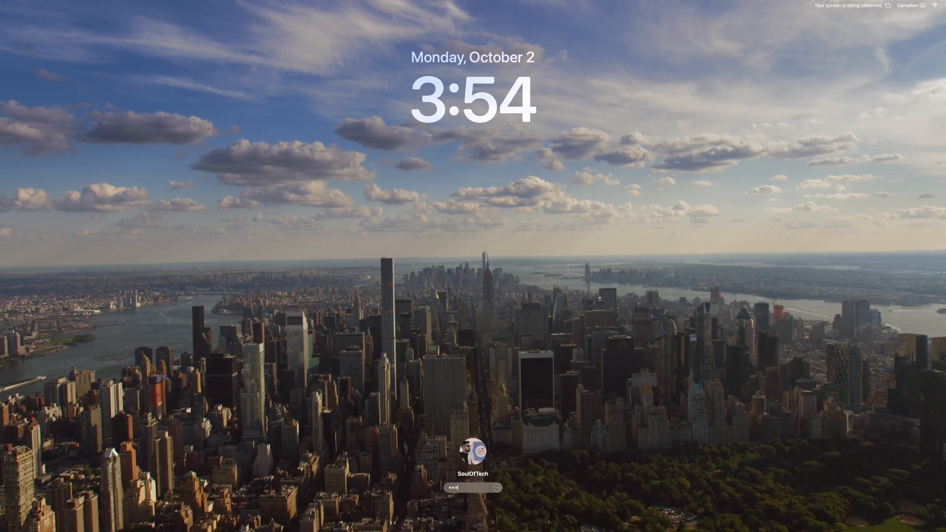
{"action": "key", "text": "Return"}
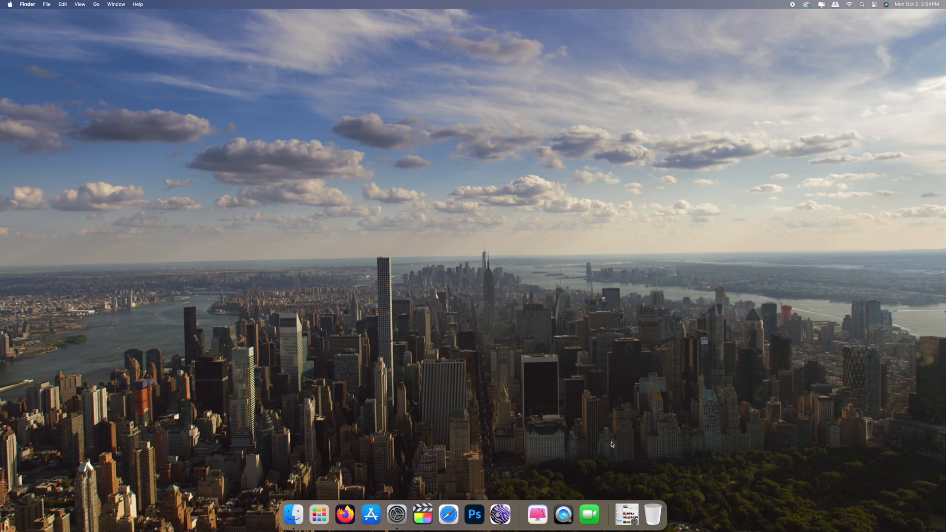
{"action": "left_click", "coordinate": [9, 4]}
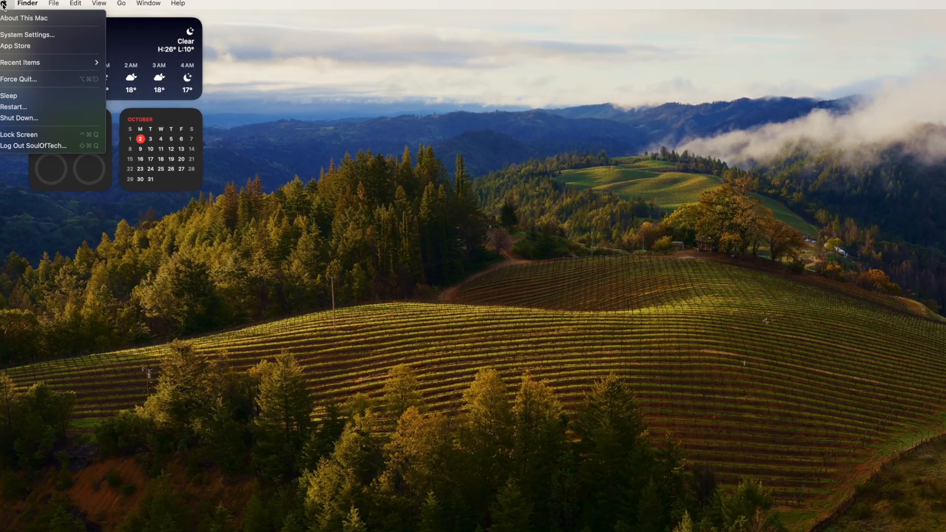
{"action": "mouse_move", "coordinate": [27, 34]}
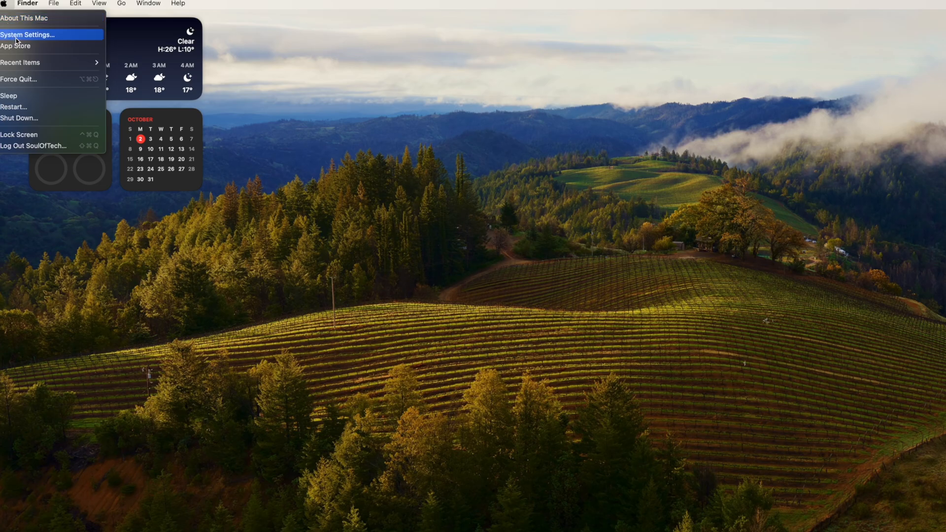
In System Settings' Screen Saver pane, choose the Los Angeles Overpass aerial.
{"action": "left_click", "coordinate": [27, 34]}
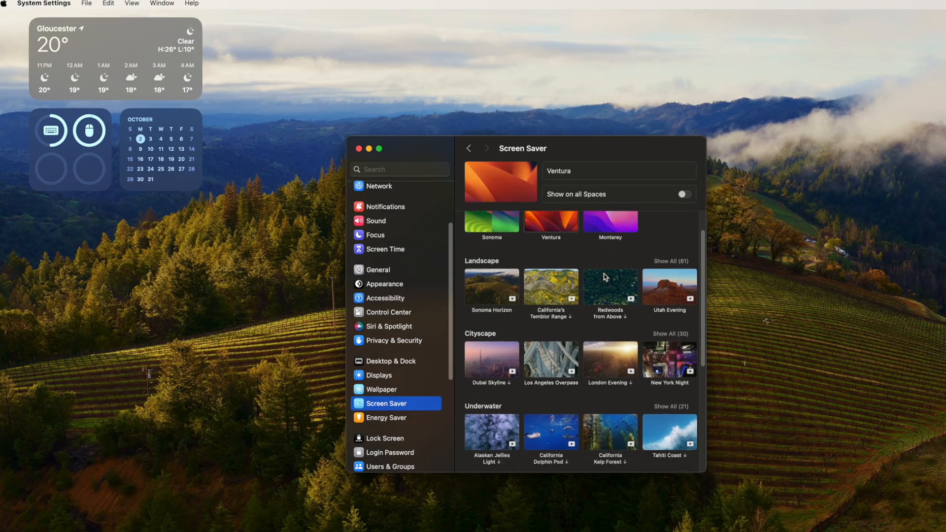
{"action": "scroll", "scroll_direction": "down", "scroll_amount": 3}
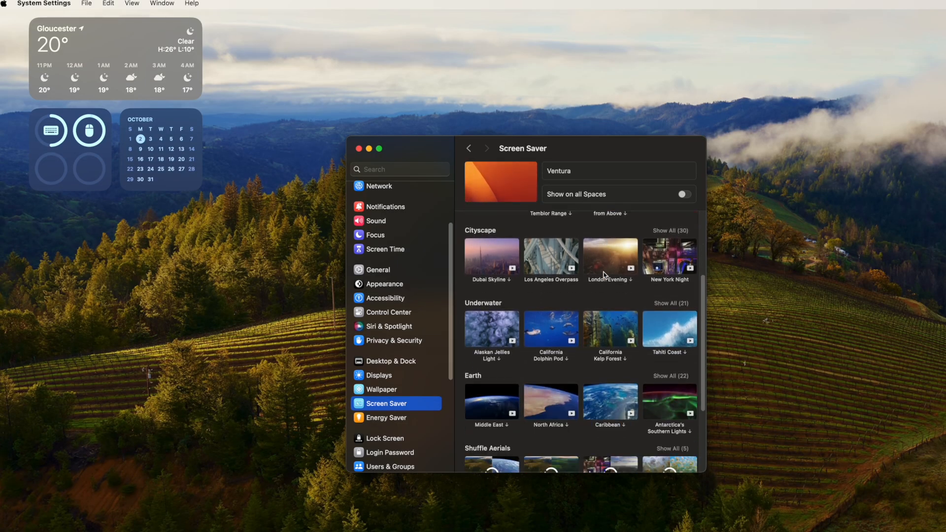
{"action": "scroll", "scroll_direction": "down", "scroll_amount": 3}
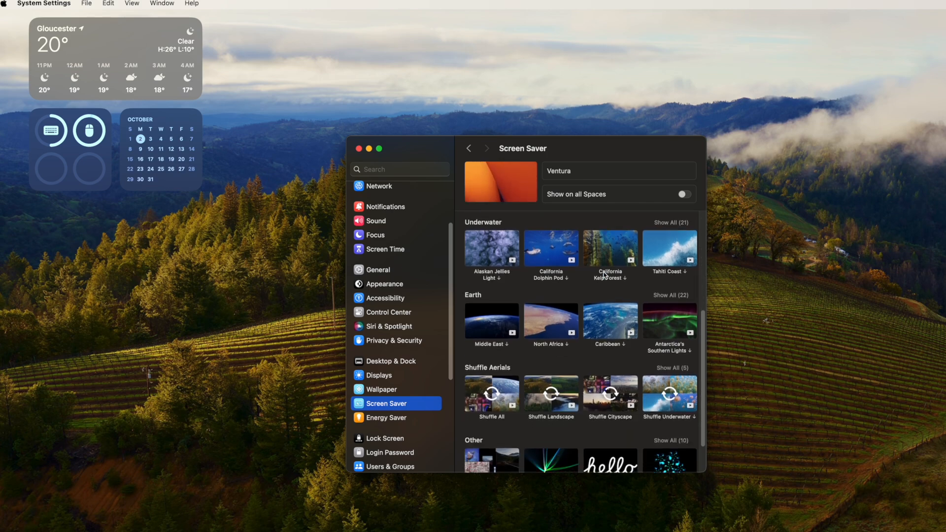
{"action": "scroll", "scroll_direction": "down", "scroll_amount": 3}
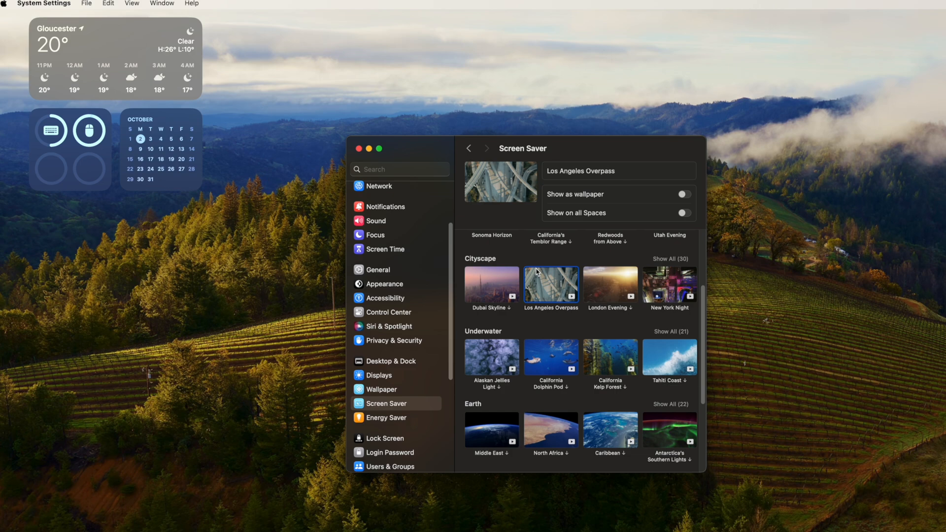
{"action": "left_click", "coordinate": [681, 193]}
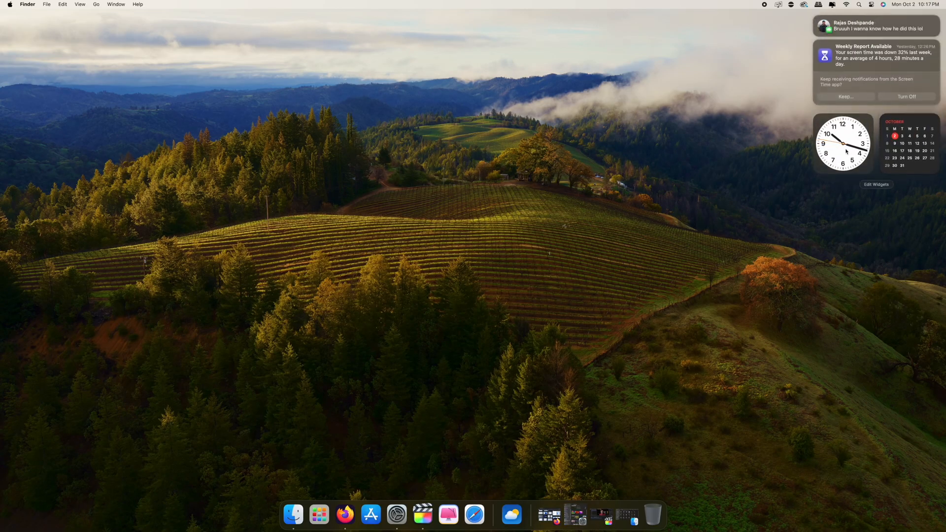
Drag the Clock and Calendar widgets from Notification Center onto the desktop's top-left.
{"action": "left_click_drag", "start_coordinate": [843, 144], "coordinate": [39, 65]}
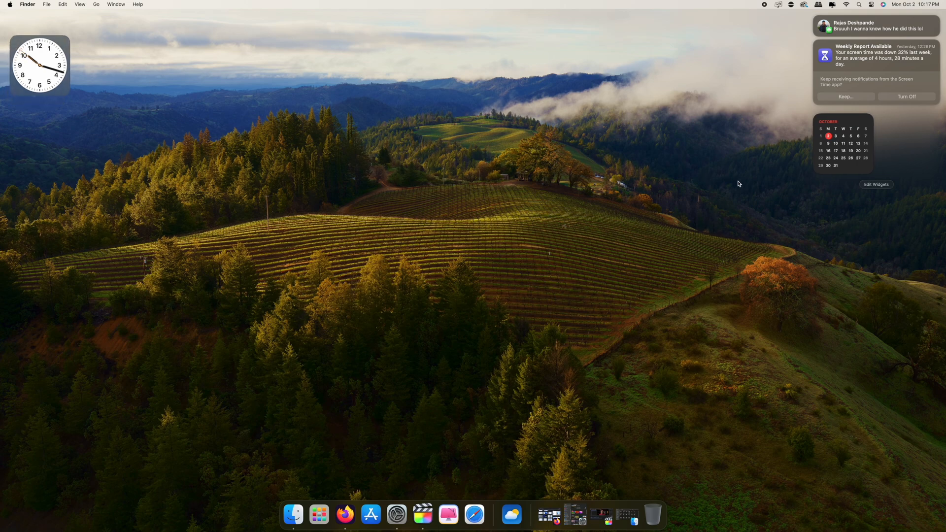
{"action": "left_click_drag", "start_coordinate": [843, 143], "coordinate": [115, 69]}
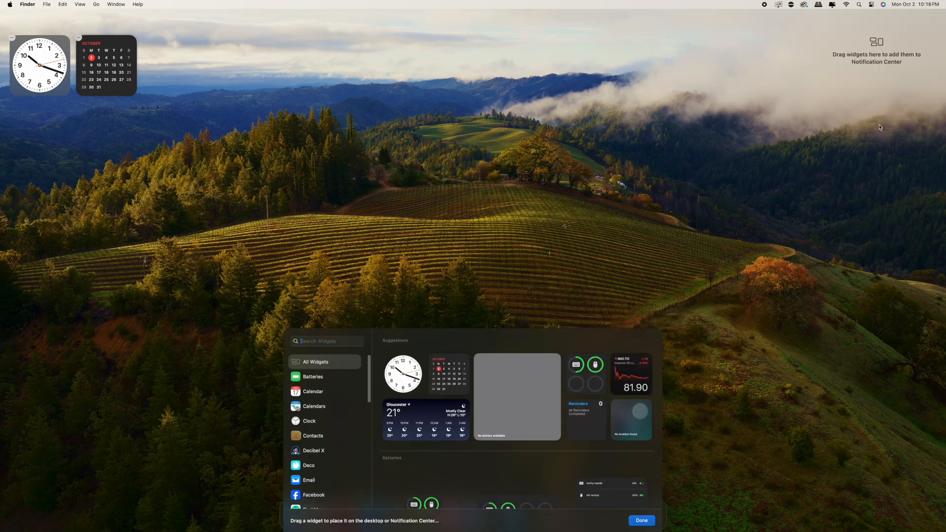
Add the Gloucester weather widget to the desktop, then browse the Batteries and Deco widget categories.
{"action": "scroll", "scroll_direction": "down", "scroll_amount": 3}
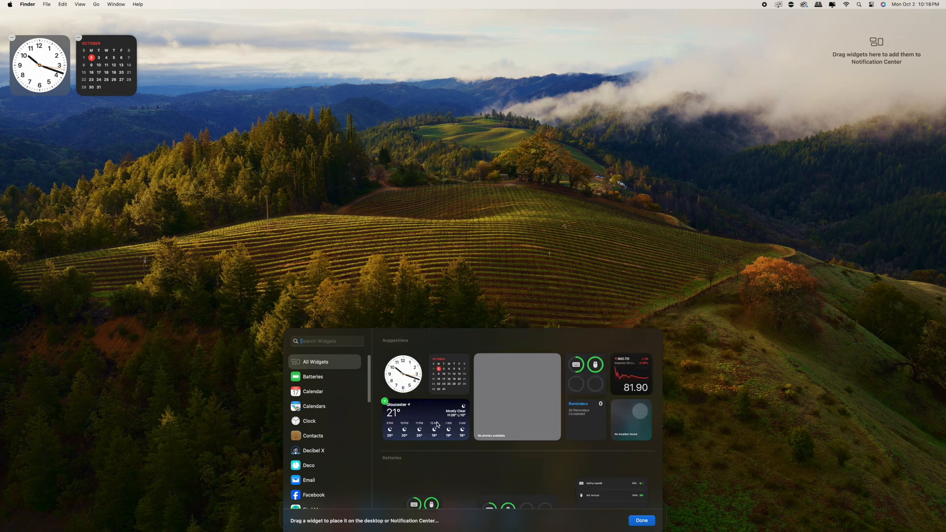
{"action": "left_click", "coordinate": [640, 520]}
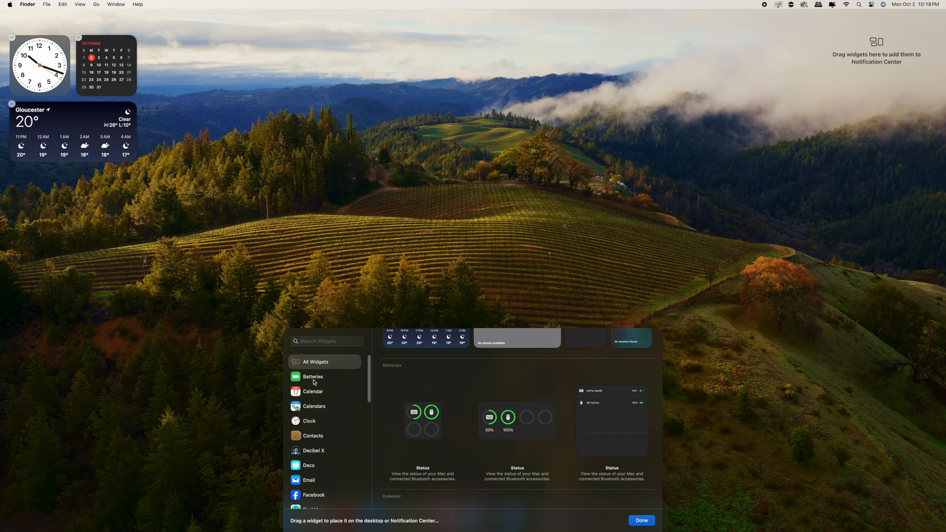
{"action": "left_click", "coordinate": [313, 406]}
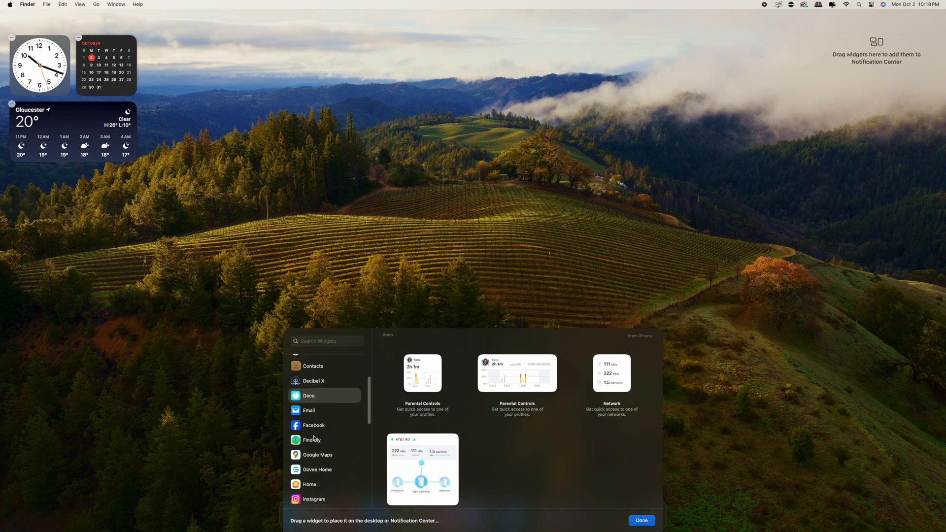
{"action": "scroll", "scroll_direction": "down", "scroll_amount": 3}
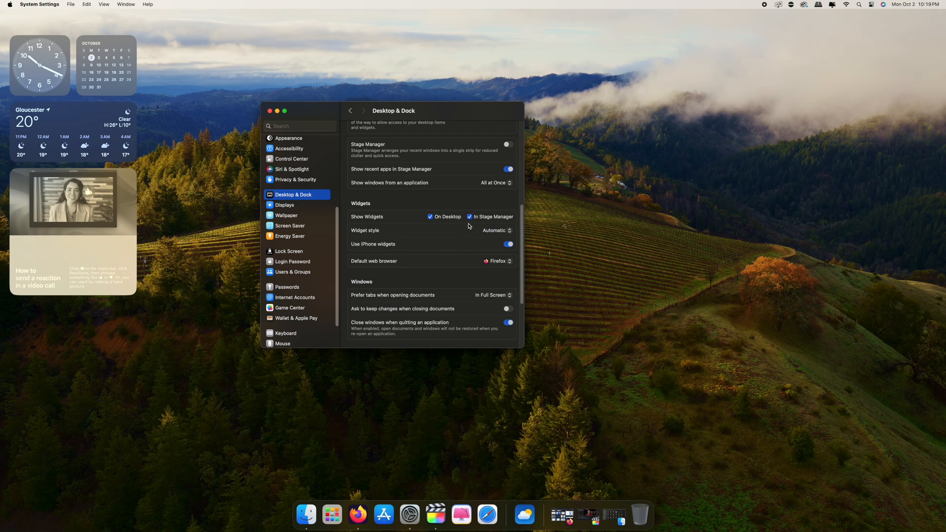
Enable Show Widgets on Desktop and in Stage Manager, then move the weather widget to the desktop centre.
{"action": "left_click", "coordinate": [508, 243]}
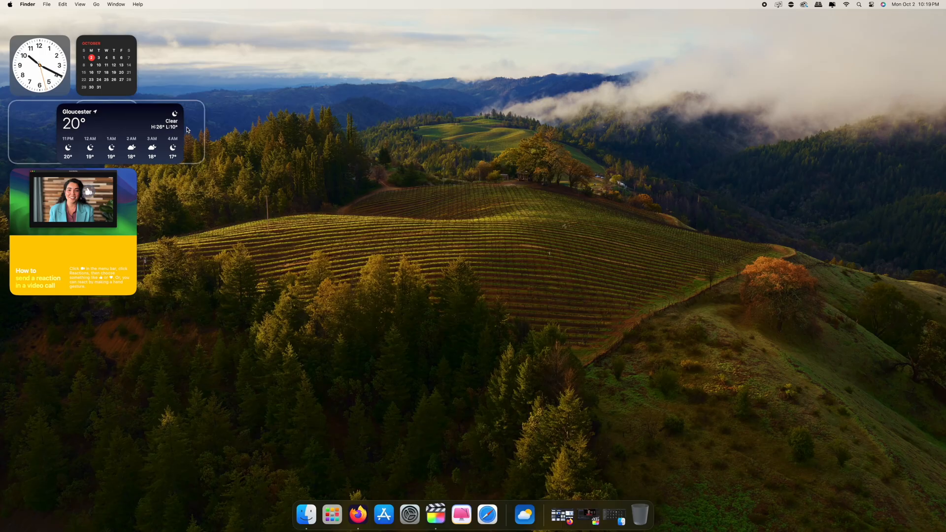
{"action": "left_click_drag", "start_coordinate": [99, 131], "coordinate": [477, 274]}
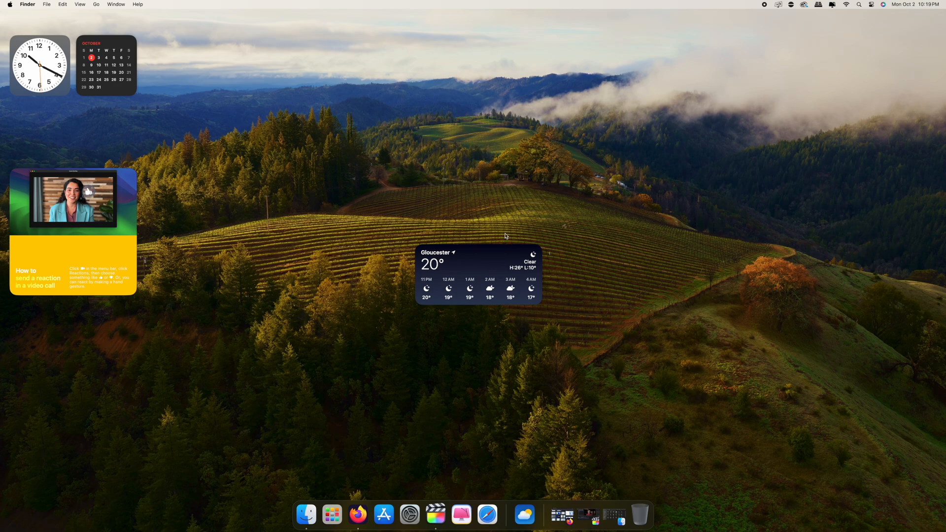